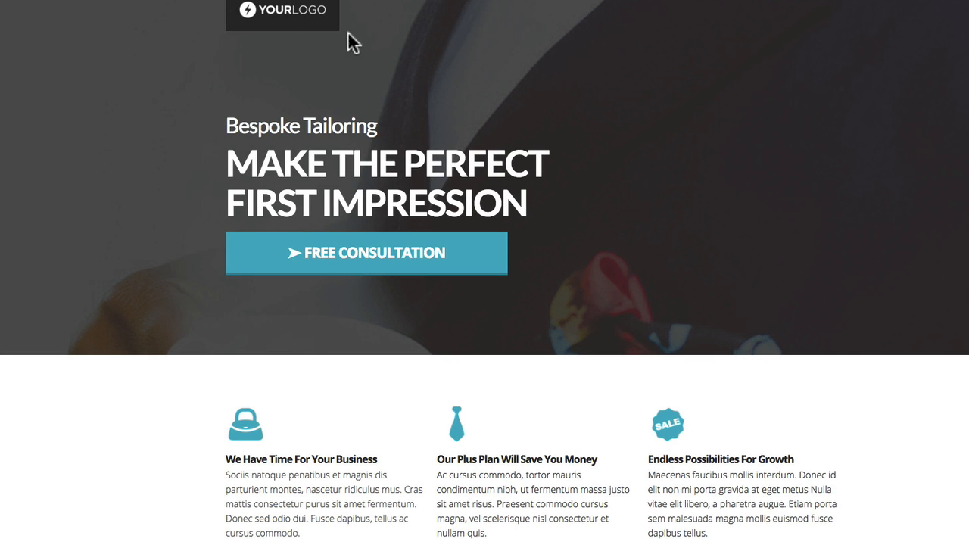
{"action": "mouse_move", "coordinate": [215, 63]}
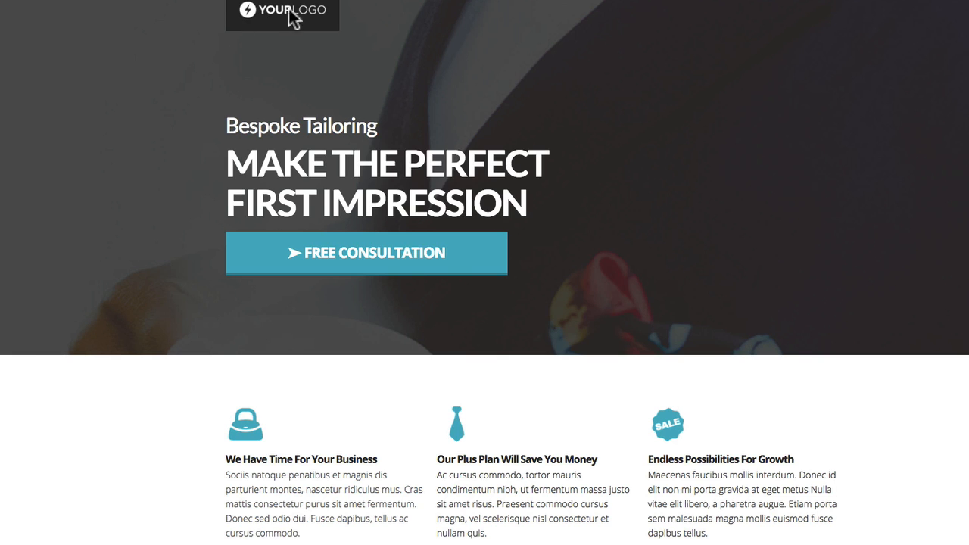
{"action": "mouse_move", "coordinate": [292, 18]}
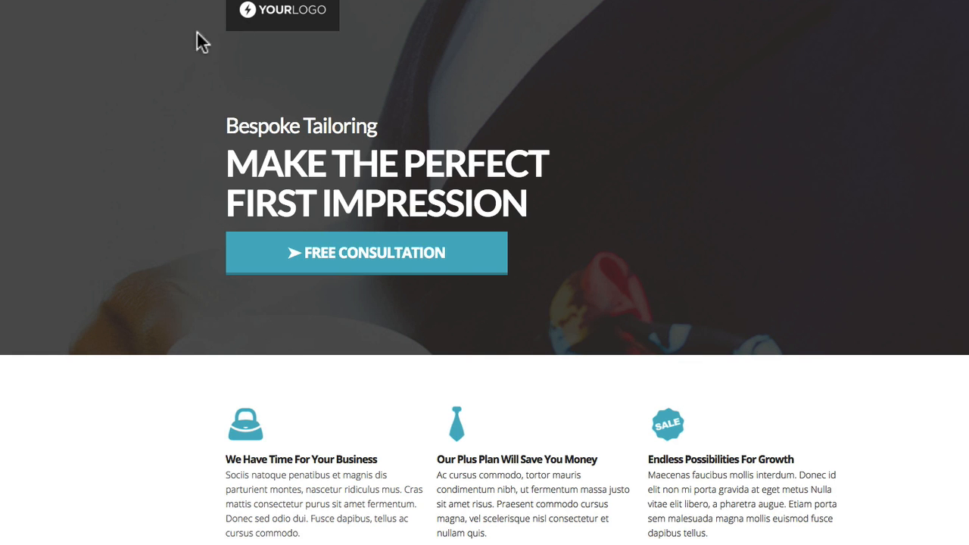
{"action": "mouse_move", "coordinate": [304, 73]}
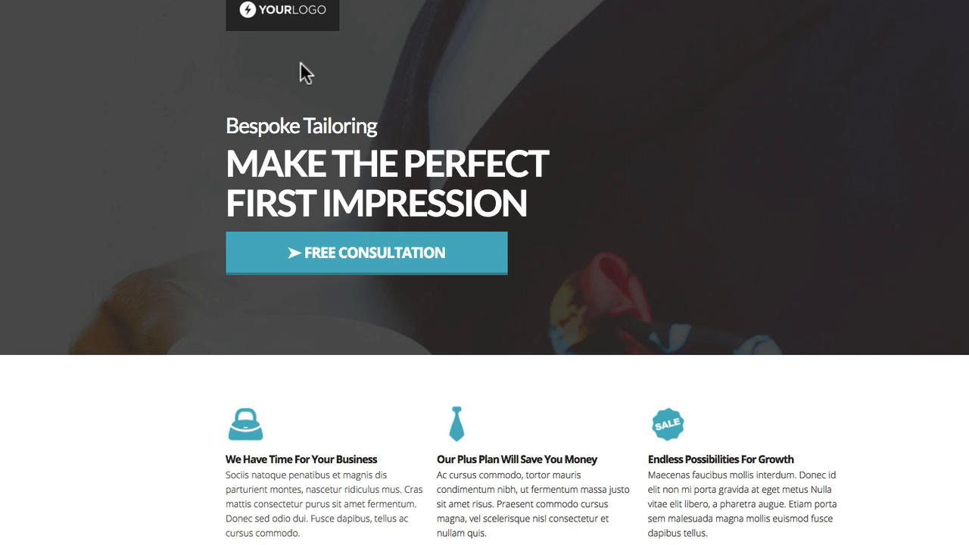
{"action": "mouse_move", "coordinate": [236, 33]}
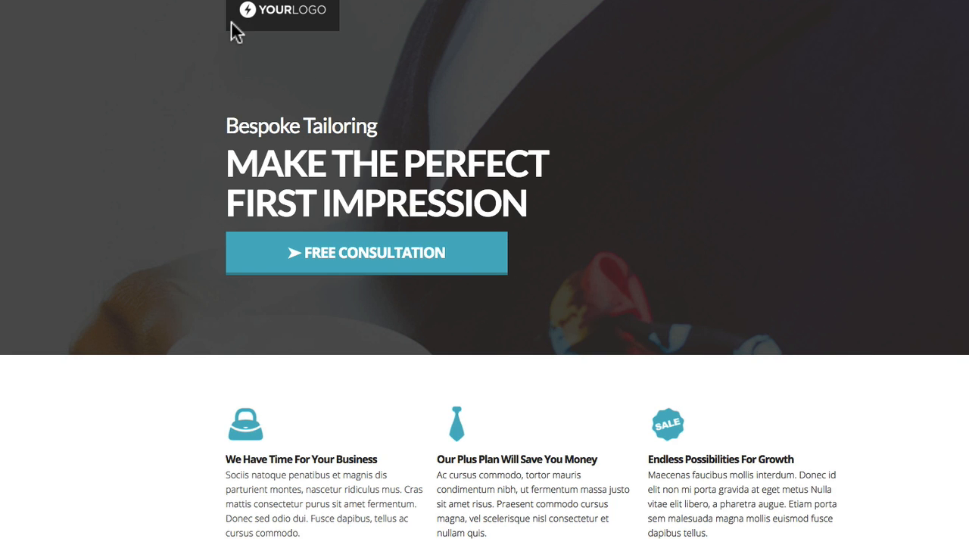
{"action": "mouse_move", "coordinate": [73, 90]}
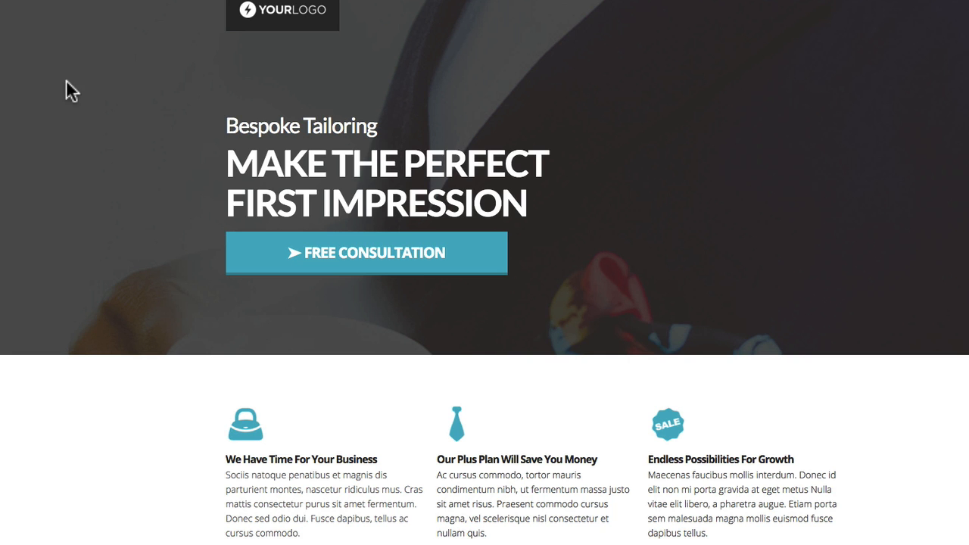
Step: Launch the Sign Up for a Free Consultation popup from the hero's FREE CONSULTATION button
{"action": "scroll", "scroll_direction": "down", "scroll_amount": 3}
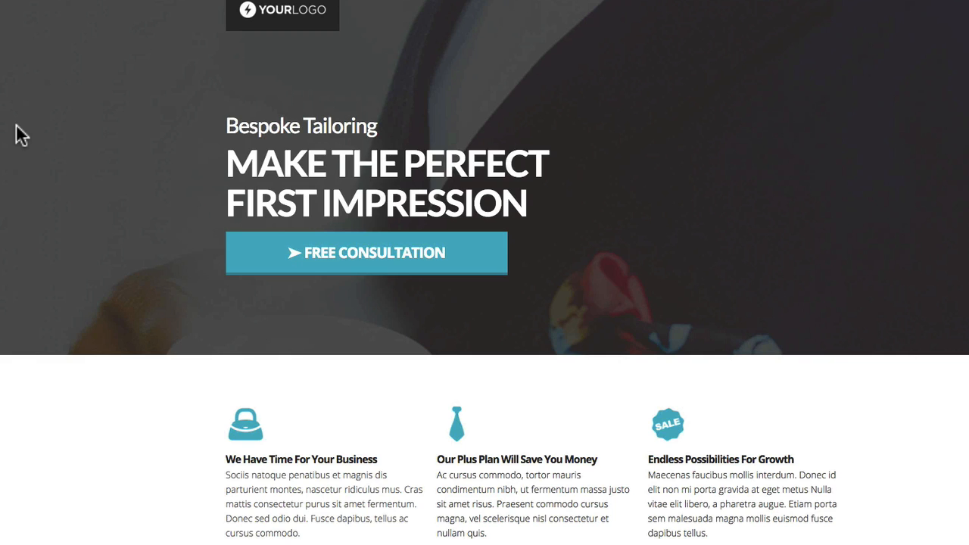
{"action": "mouse_move", "coordinate": [18, 124]}
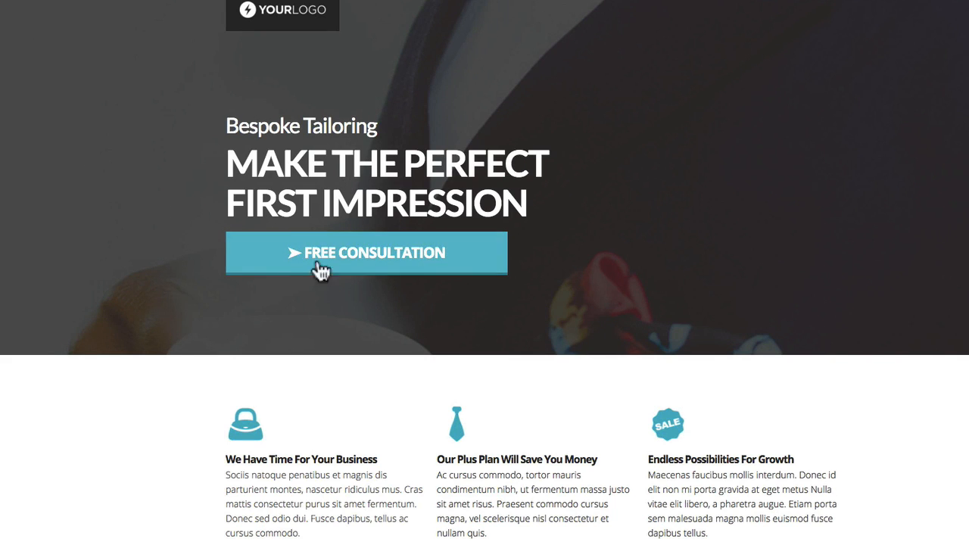
{"action": "left_click", "coordinate": [365, 252]}
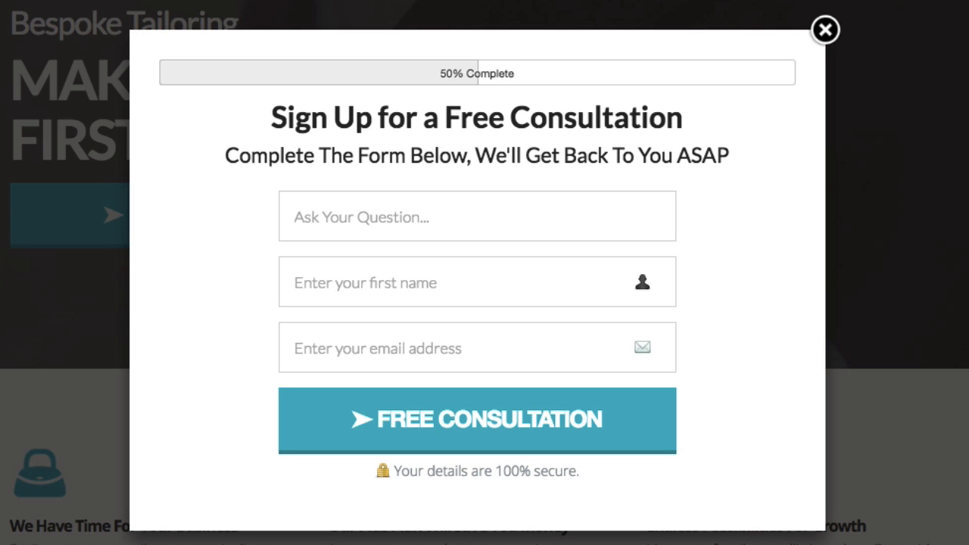
Step: Dismiss the consultation popup and scroll down to the six tailoring feature boxes, including Custom Alterations
{"action": "left_click", "coordinate": [823, 30]}
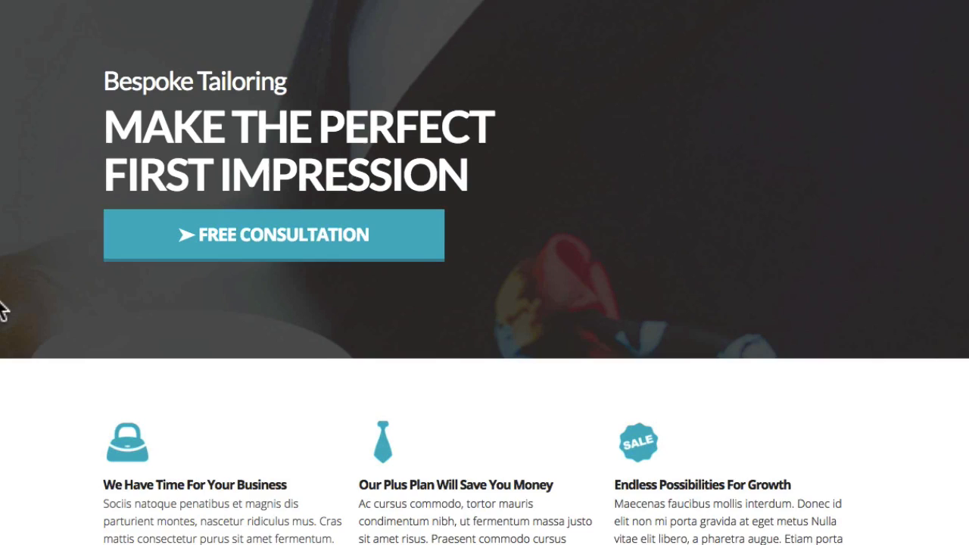
{"action": "scroll", "scroll_direction": "down", "scroll_amount": 3}
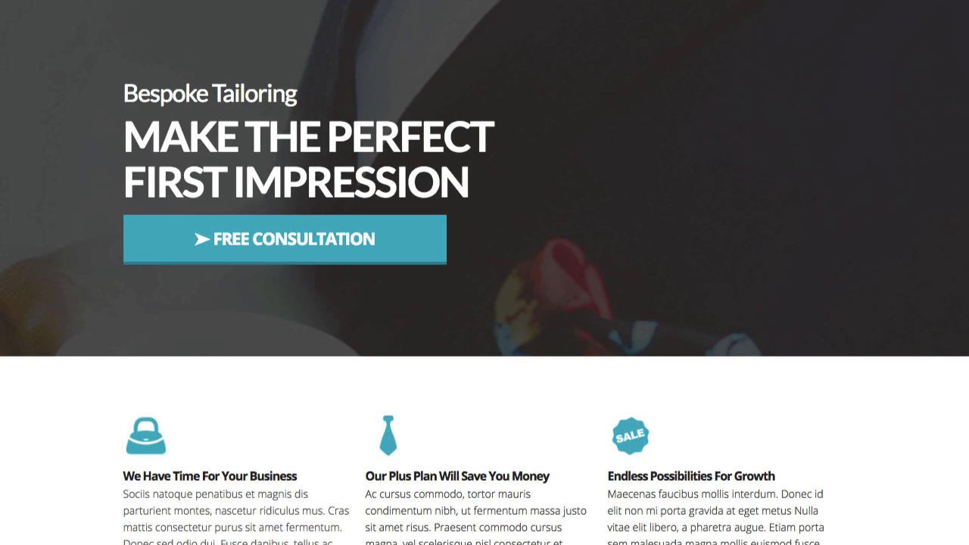
{"action": "scroll", "scroll_direction": "down", "scroll_amount": 3}
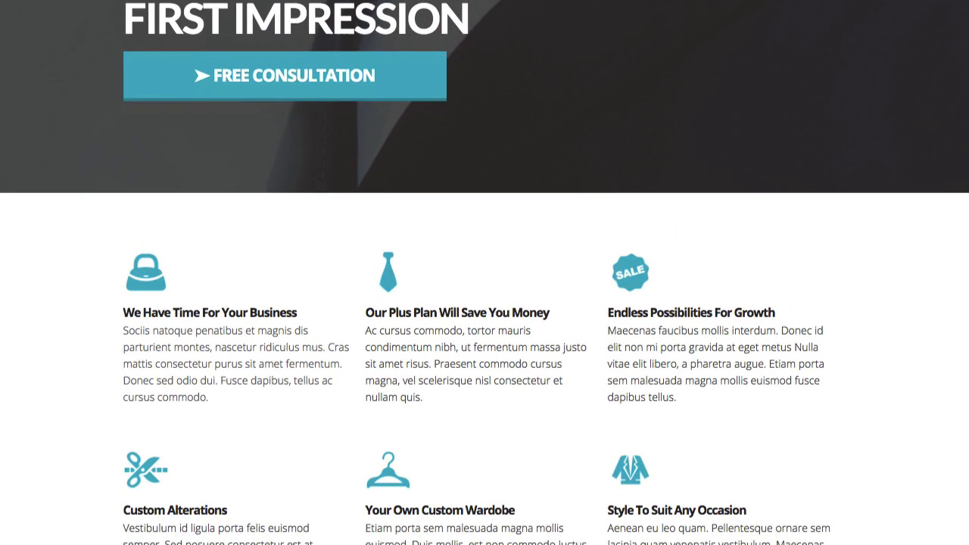
{"action": "scroll", "scroll_direction": "down", "scroll_amount": 3}
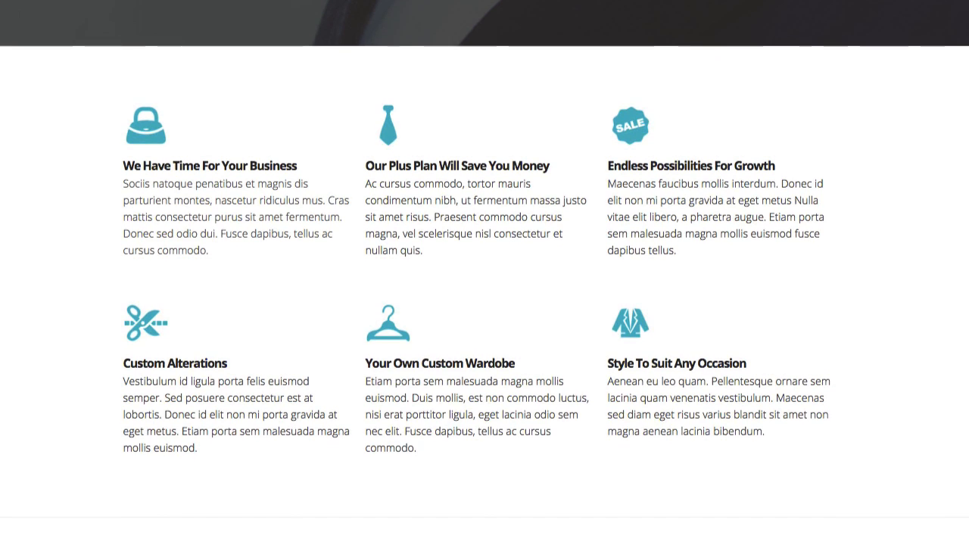
{"action": "scroll", "scroll_direction": "down", "scroll_amount": 3}
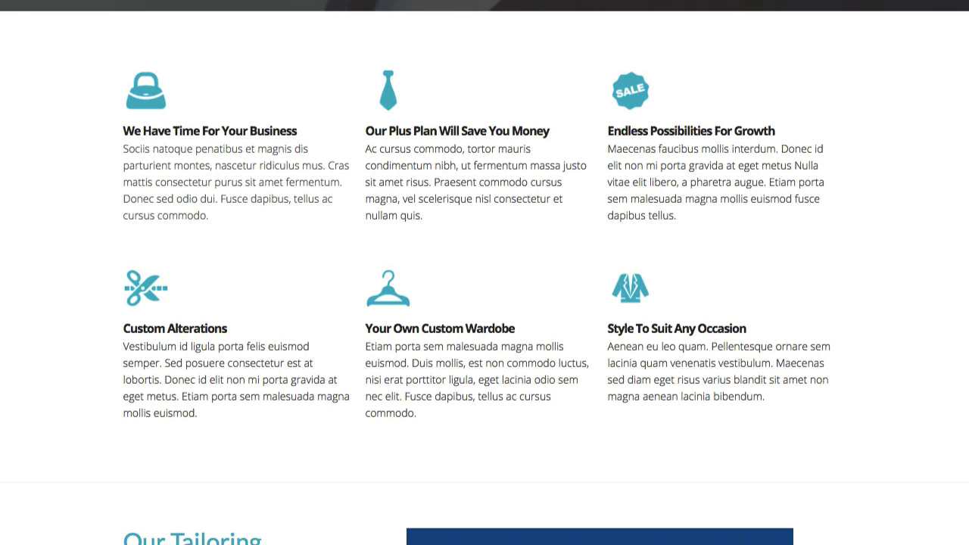
{"action": "mouse_move", "coordinate": [781, 120]}
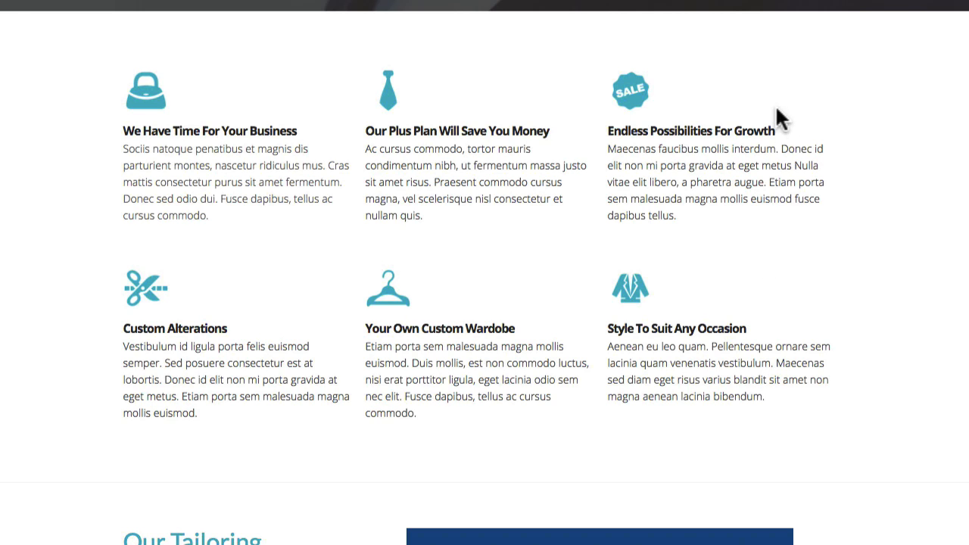
{"action": "mouse_move", "coordinate": [816, 148]}
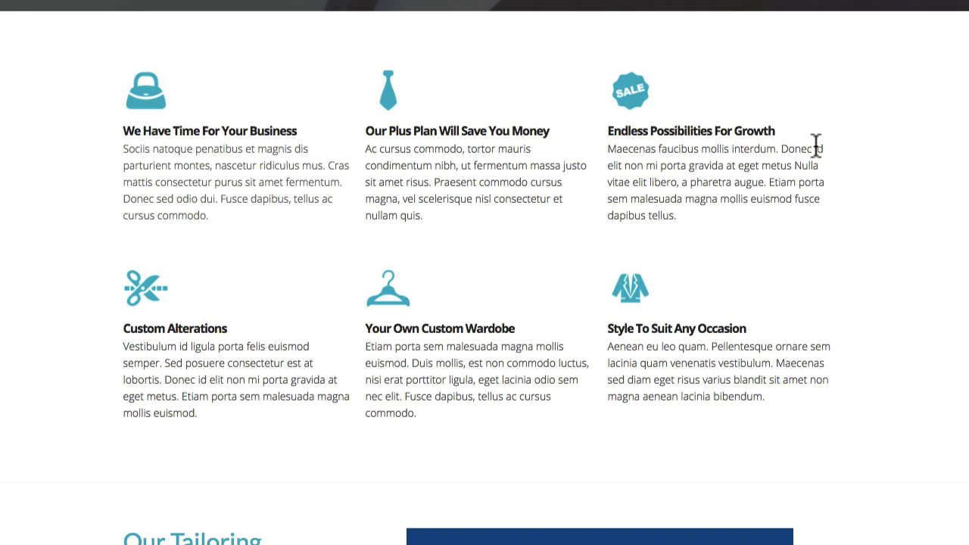
{"action": "mouse_move", "coordinate": [902, 191]}
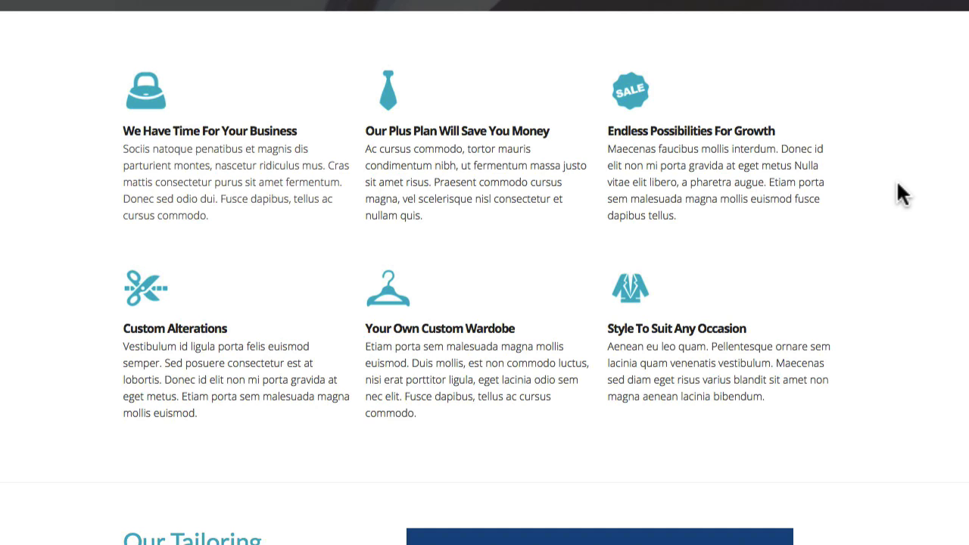
{"action": "mouse_move", "coordinate": [948, 375]}
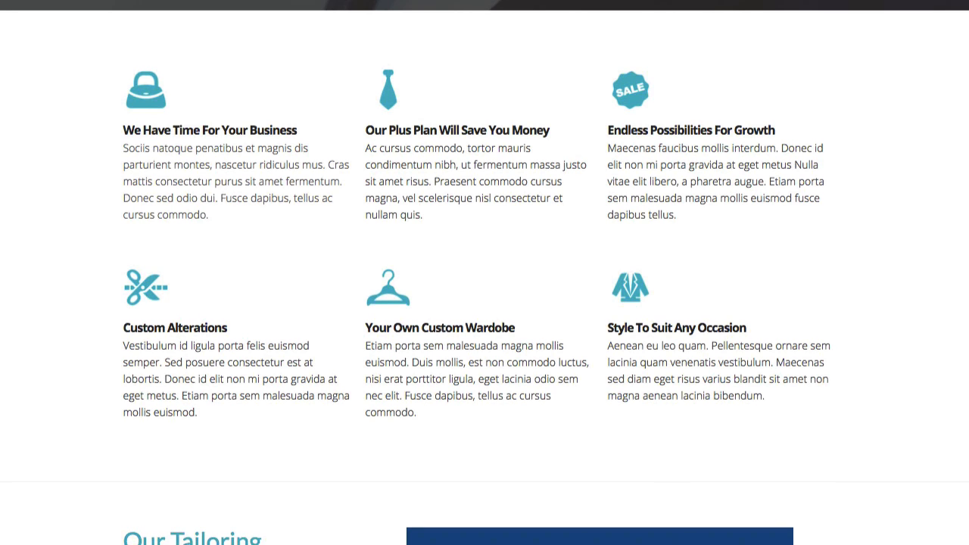
Step: Scroll to the Our Tailoring Services row with its embedded video and the testimonial quote beneath
{"action": "scroll", "scroll_direction": "down", "scroll_amount": 3}
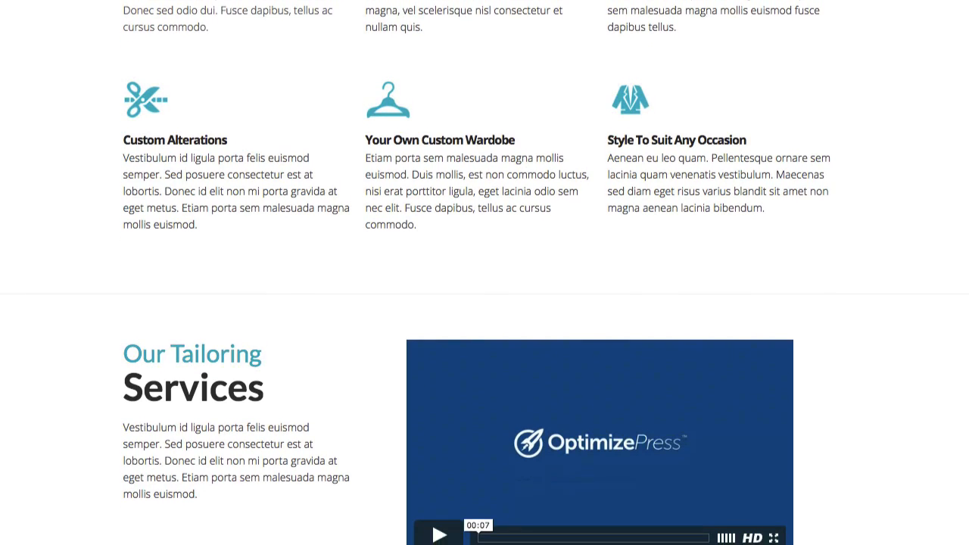
{"action": "scroll", "scroll_direction": "down", "scroll_amount": 3}
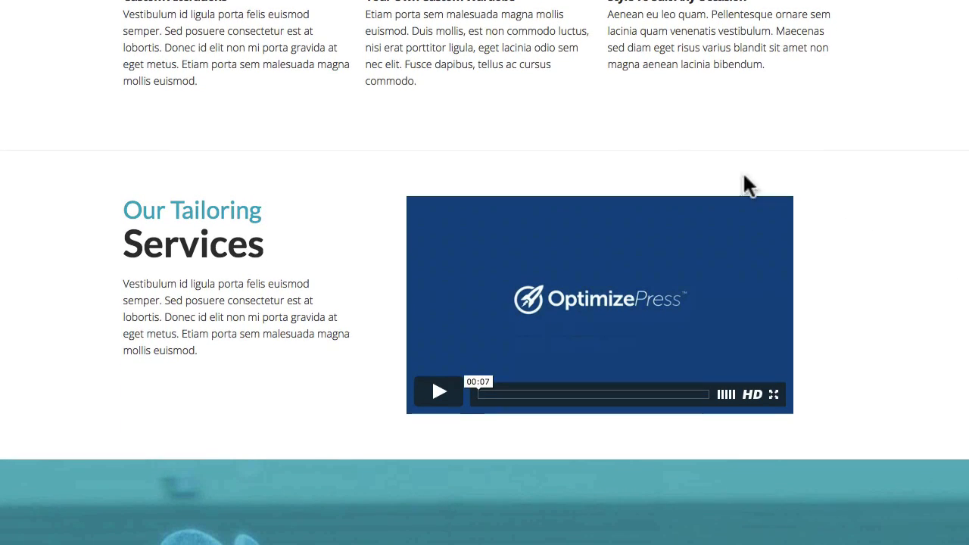
{"action": "mouse_move", "coordinate": [238, 204]}
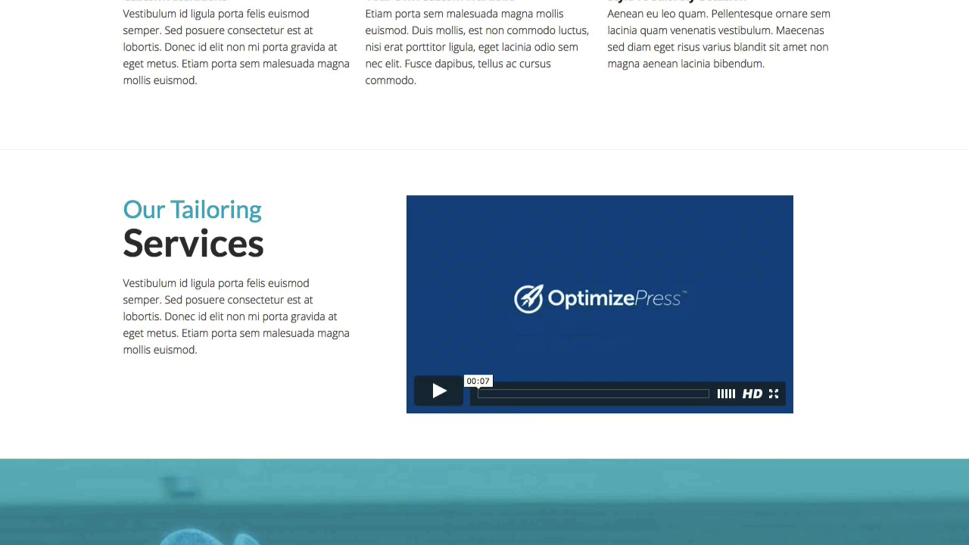
{"action": "scroll", "scroll_direction": "down", "scroll_amount": 3}
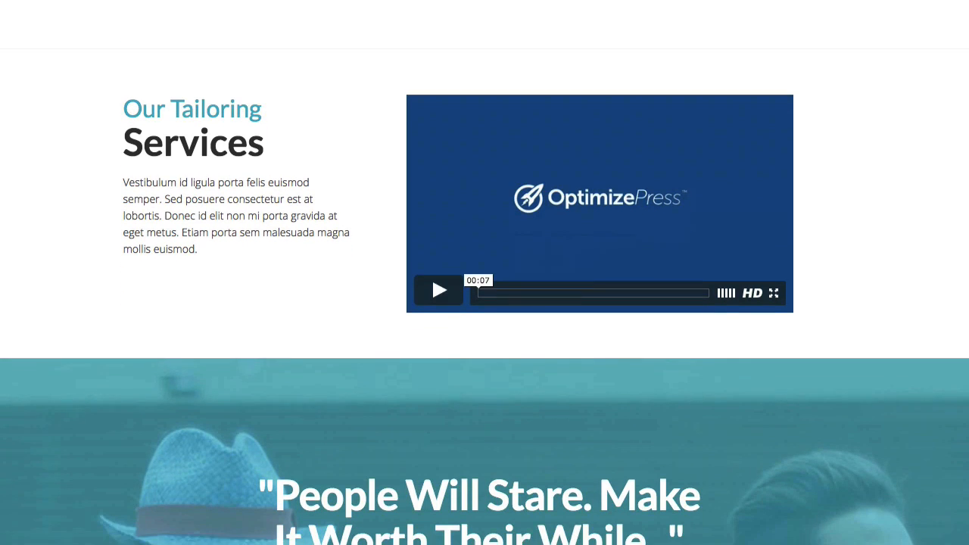
Step: Scroll to the Harry Winston quote banner and the 100% / 500+ / 24 Hrs stats row
{"action": "scroll", "scroll_direction": "down", "scroll_amount": 3}
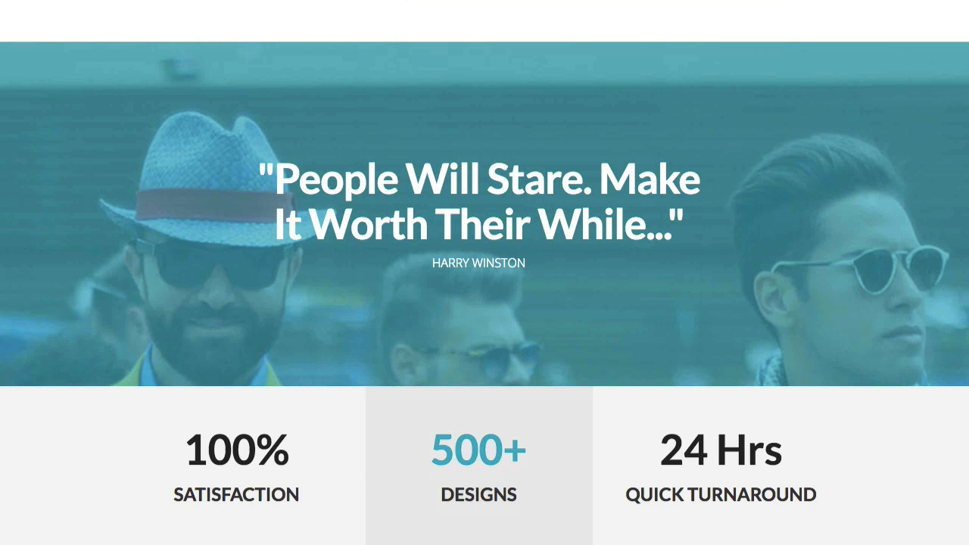
Step: Scroll a little further to reveal the Who Are We? team section with tailor portraits
{"action": "scroll", "scroll_direction": "down", "scroll_amount": 3}
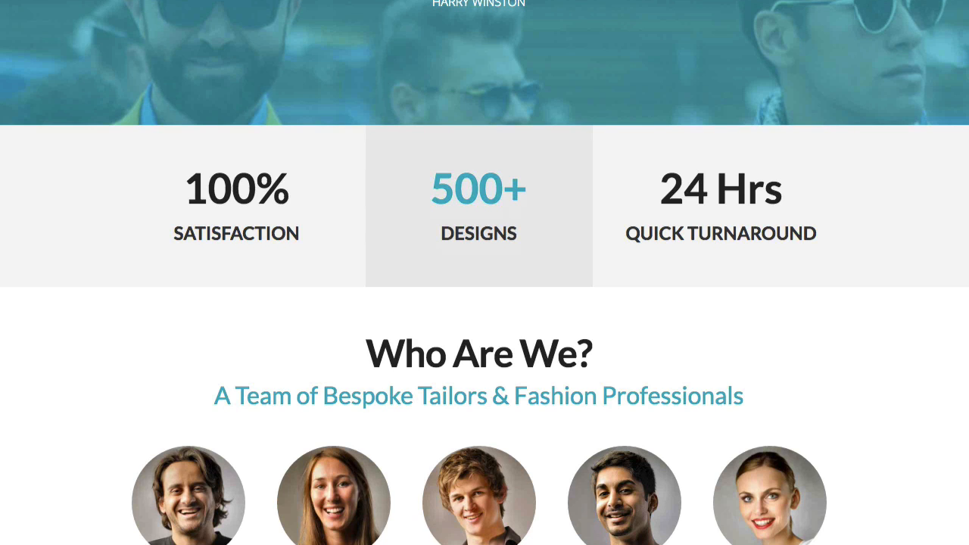
{"action": "mouse_move", "coordinate": [296, 230]}
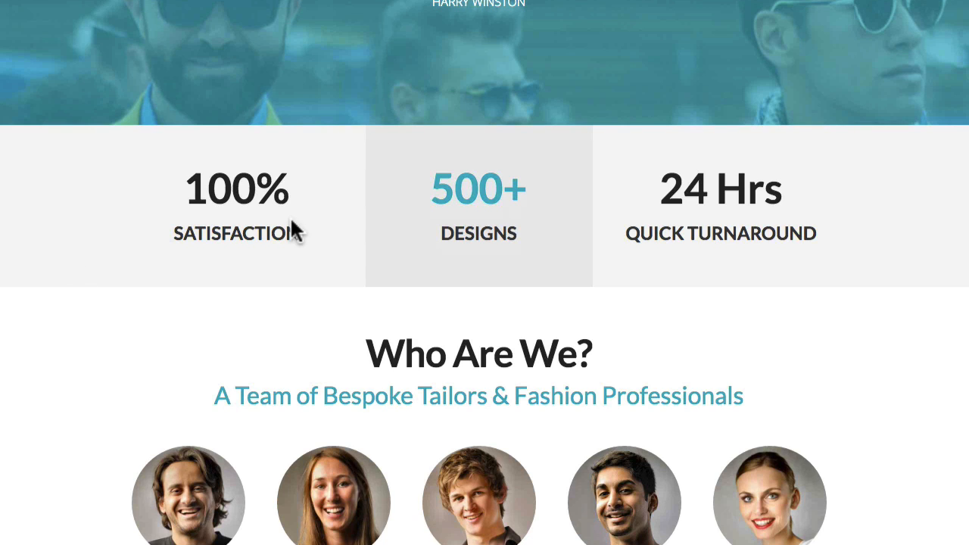
{"action": "mouse_move", "coordinate": [512, 381]}
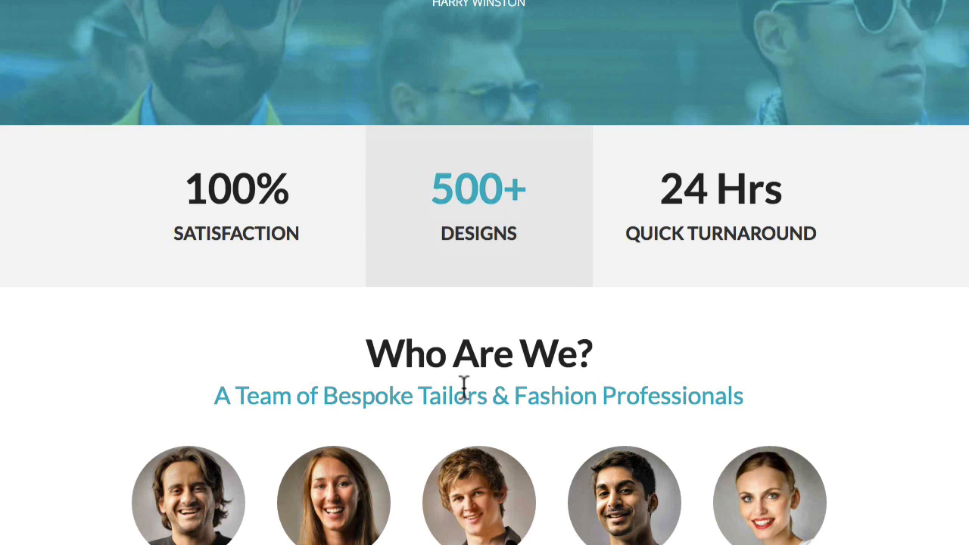
Step: Scroll through Our Story to the Rachel Zoe quote banner and the What Our Clients Think testimonial
{"action": "scroll", "scroll_direction": "down", "scroll_amount": 3}
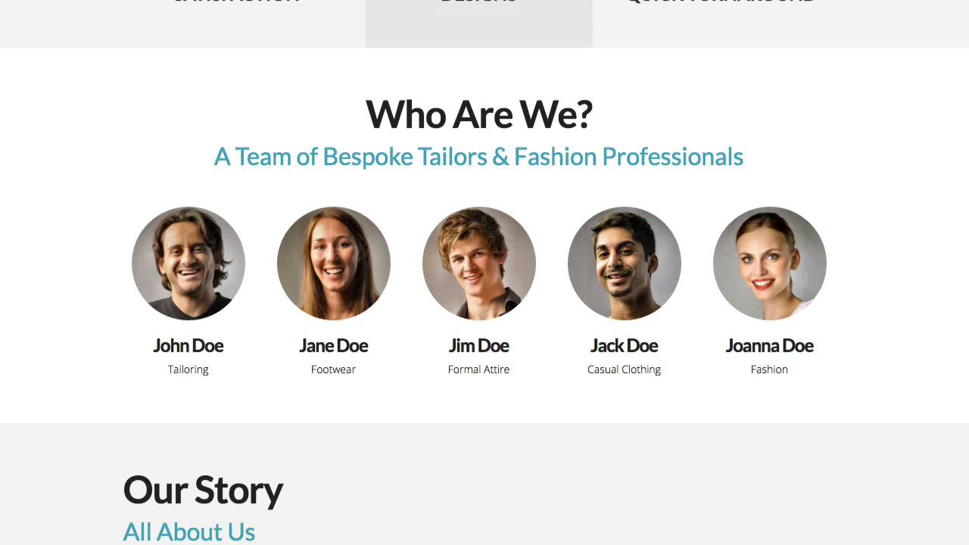
{"action": "mouse_move", "coordinate": [380, 129]}
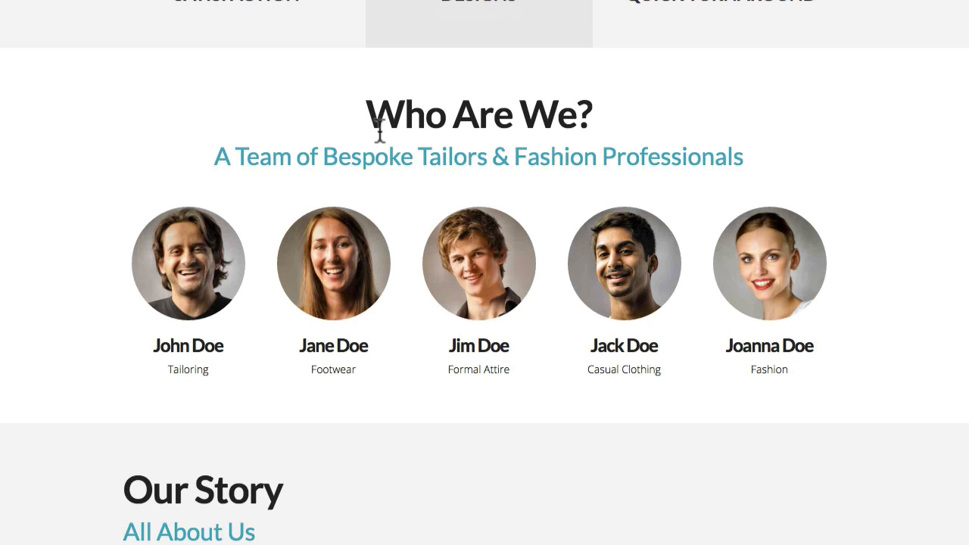
{"action": "mouse_move", "coordinate": [629, 144]}
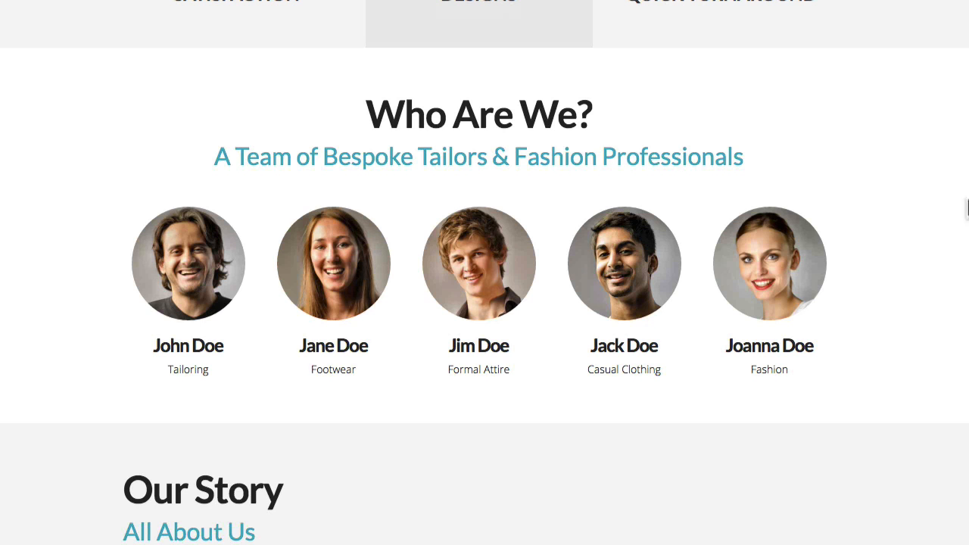
{"action": "scroll", "scroll_direction": "down", "scroll_amount": 3}
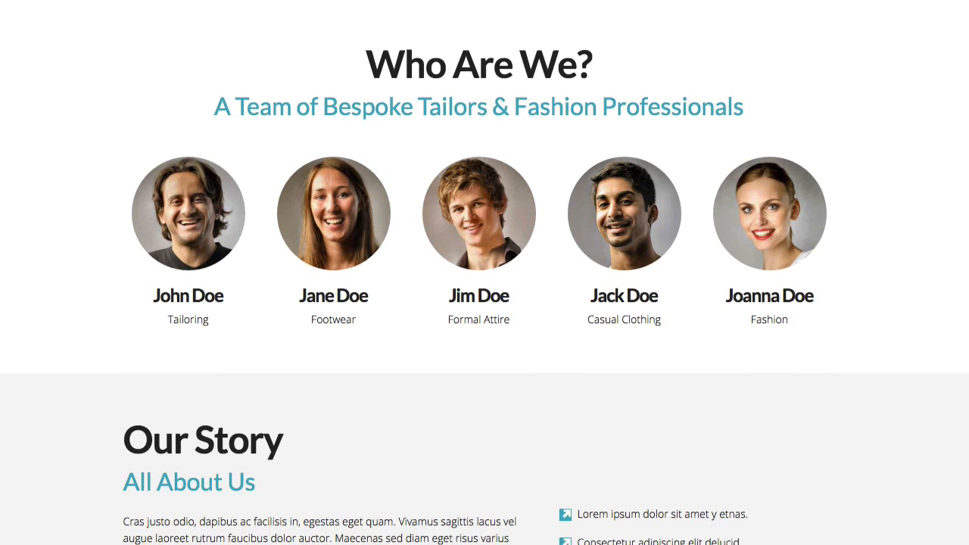
{"action": "scroll", "scroll_direction": "down", "scroll_amount": 3}
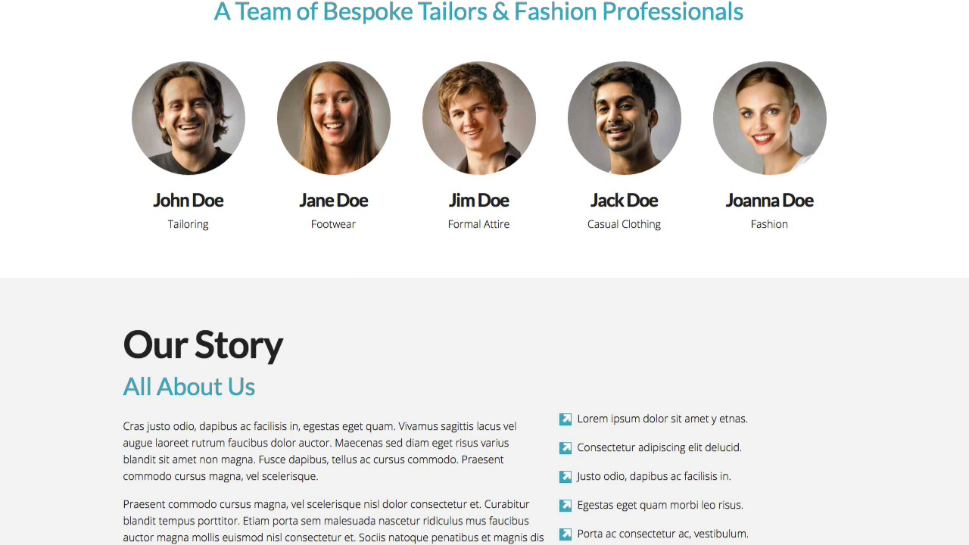
{"action": "scroll", "scroll_direction": "down", "scroll_amount": 3}
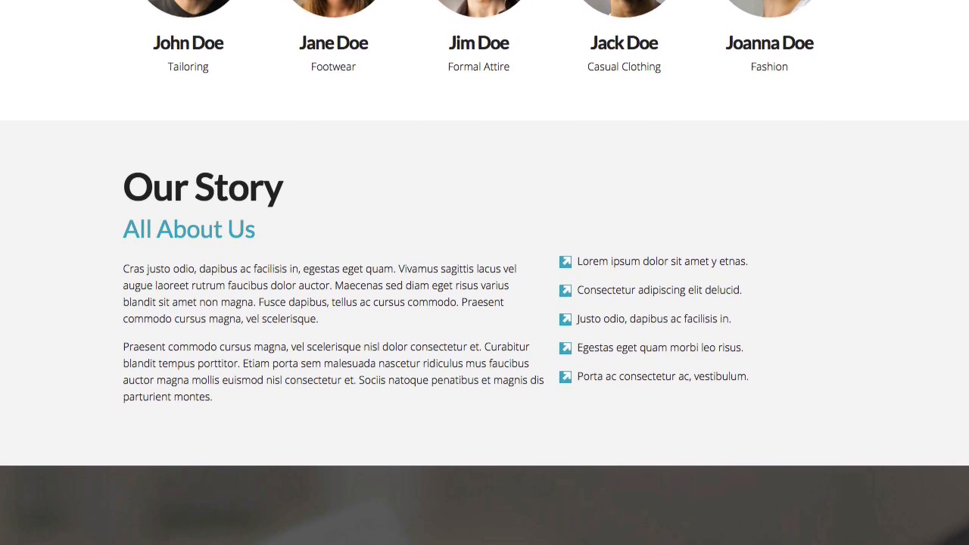
{"action": "scroll", "scroll_direction": "down", "scroll_amount": 3}
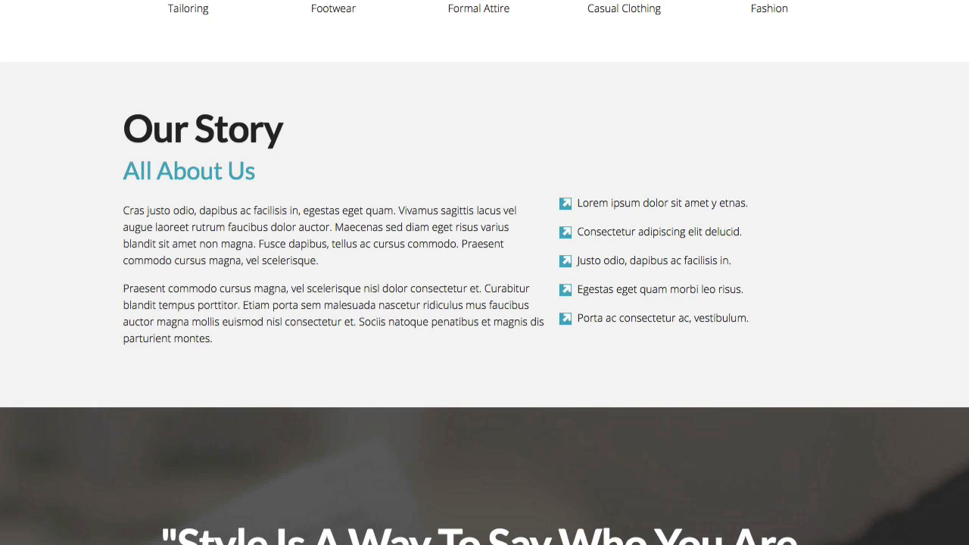
{"action": "scroll", "scroll_direction": "down", "scroll_amount": 3}
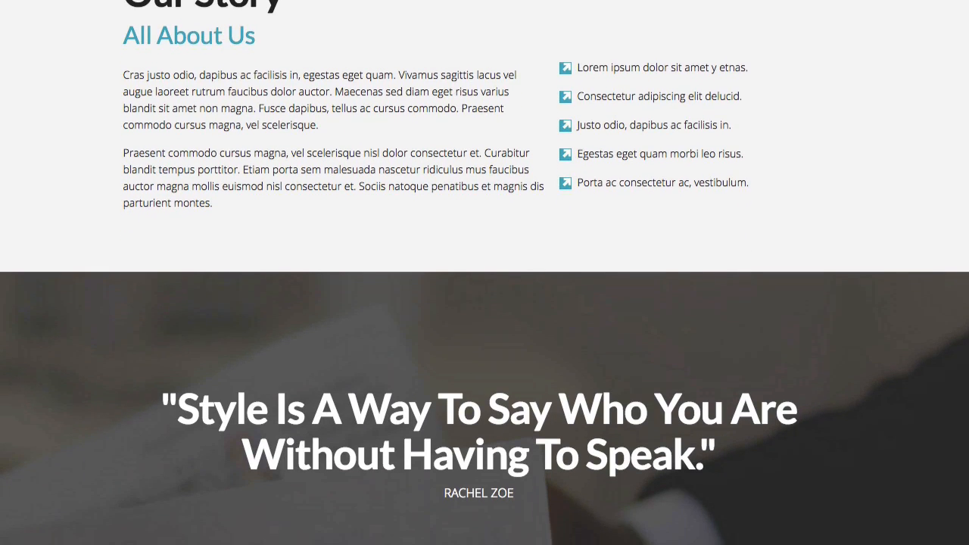
{"action": "scroll", "scroll_direction": "down", "scroll_amount": 3}
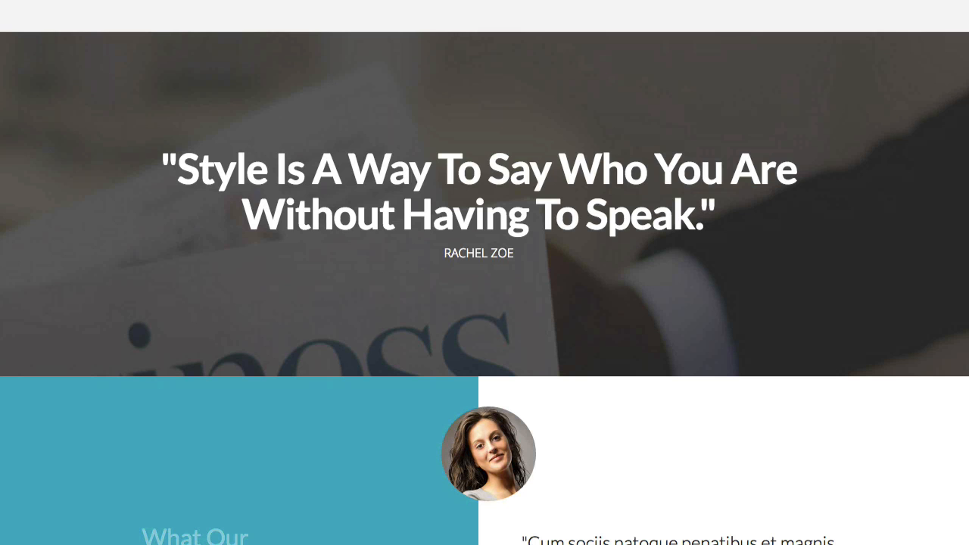
{"action": "scroll", "scroll_direction": "down", "scroll_amount": 3}
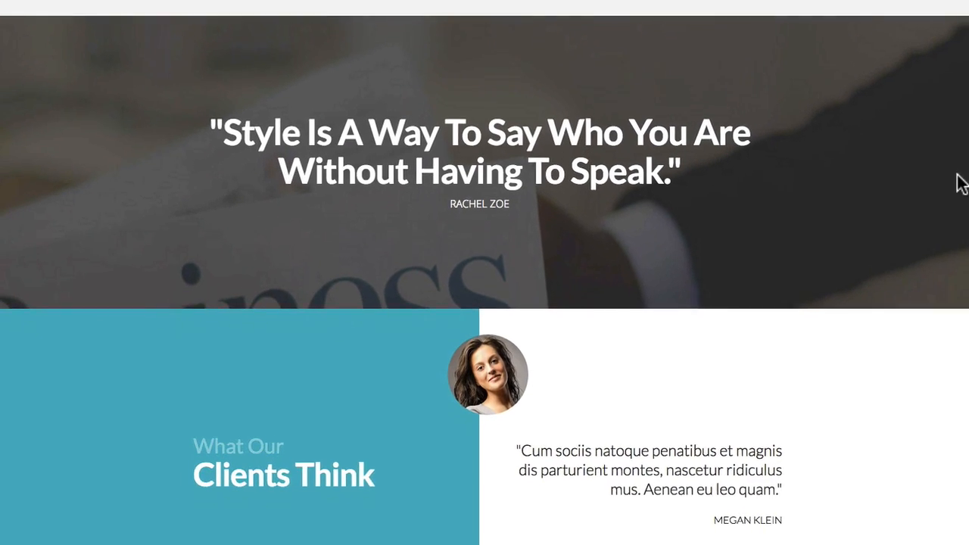
Step: Scroll to the page bottom showing the Free Consultation call-to-action and copyright footer
{"action": "scroll", "scroll_direction": "down", "scroll_amount": 3}
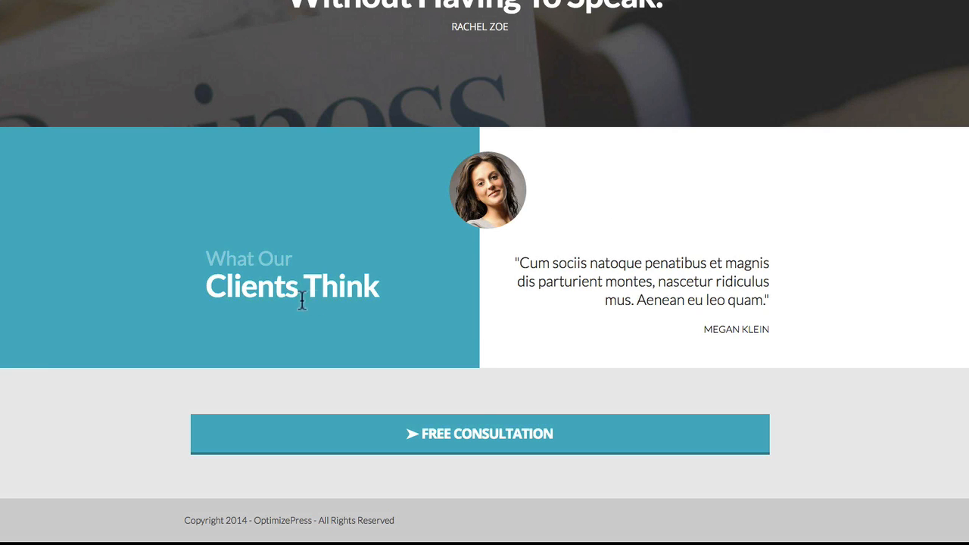
{"action": "mouse_move", "coordinate": [713, 324]}
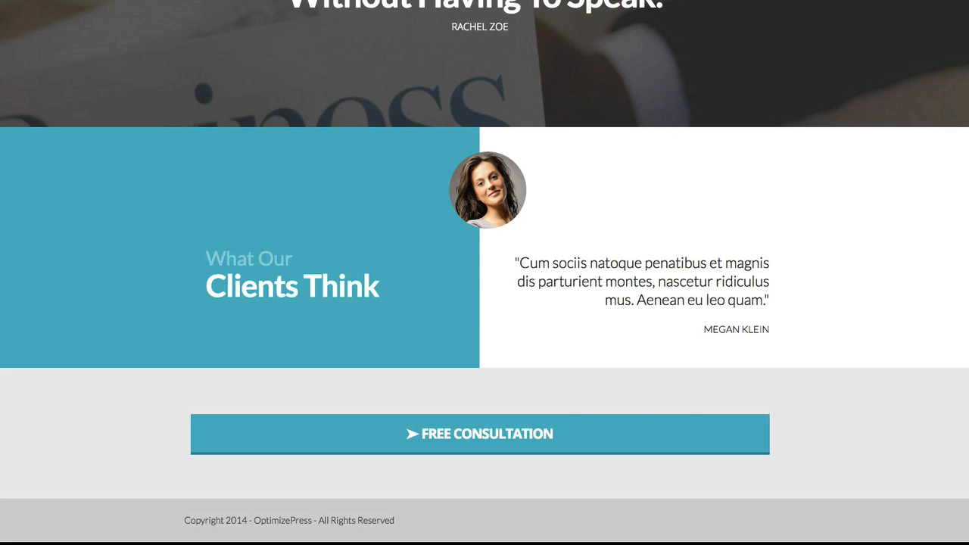
Step: Preview the consultation popup from the footer FREE CONSULTATION button and close it with the X
{"action": "left_click", "coordinate": [478, 433]}
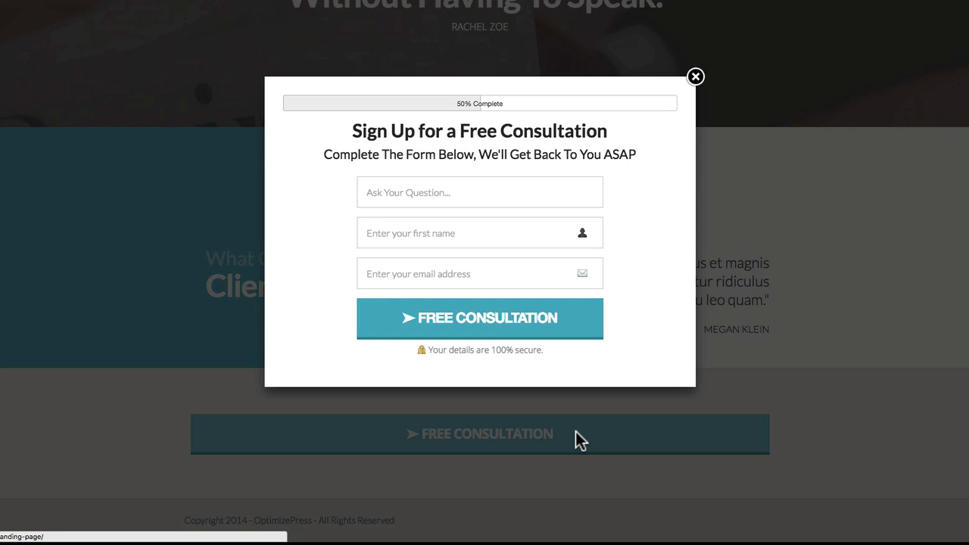
{"action": "mouse_move", "coordinate": [695, 77]}
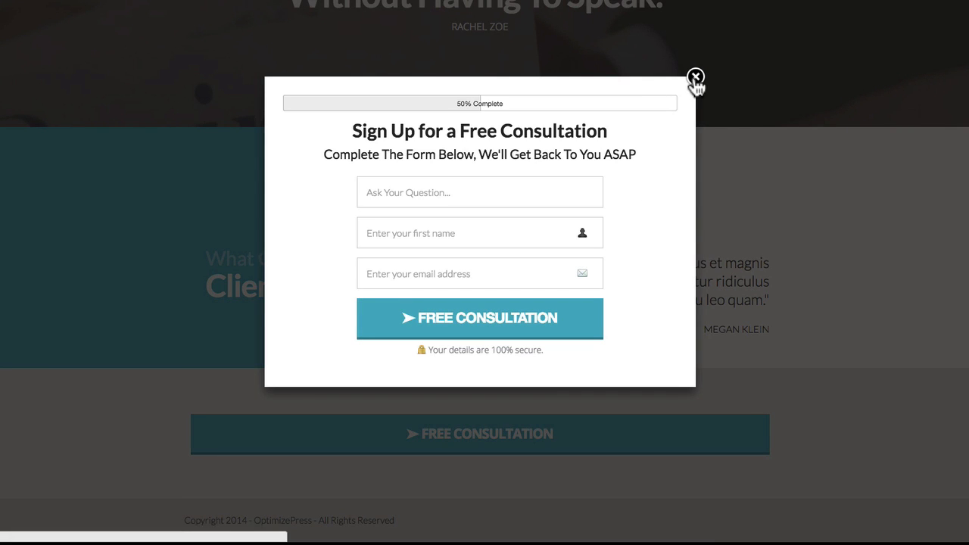
{"action": "left_click", "coordinate": [695, 77]}
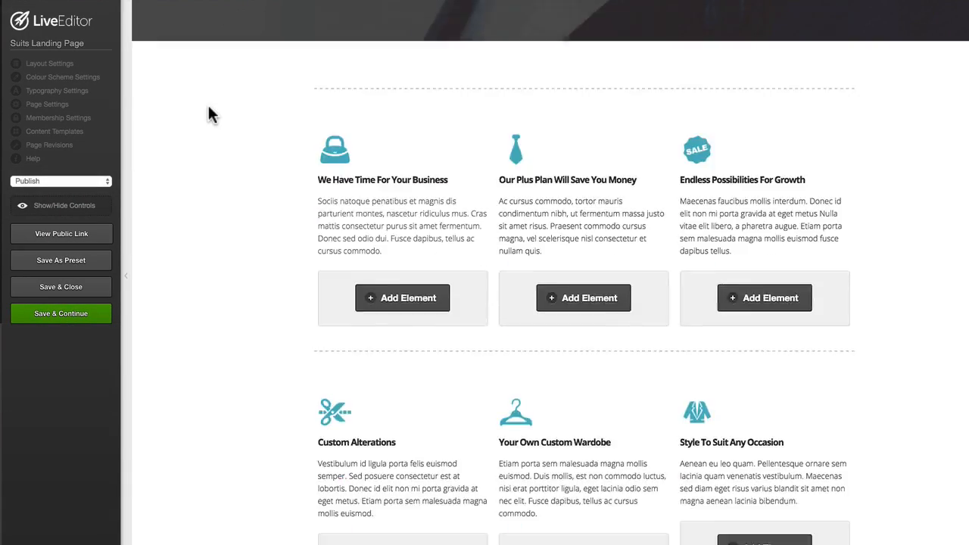
Step: Bring the 100% / 500+ / 24 Hrs stats row into view in LiveEditor with the 500+ Designs element active
{"action": "scroll", "scroll_direction": "down", "scroll_amount": 3}
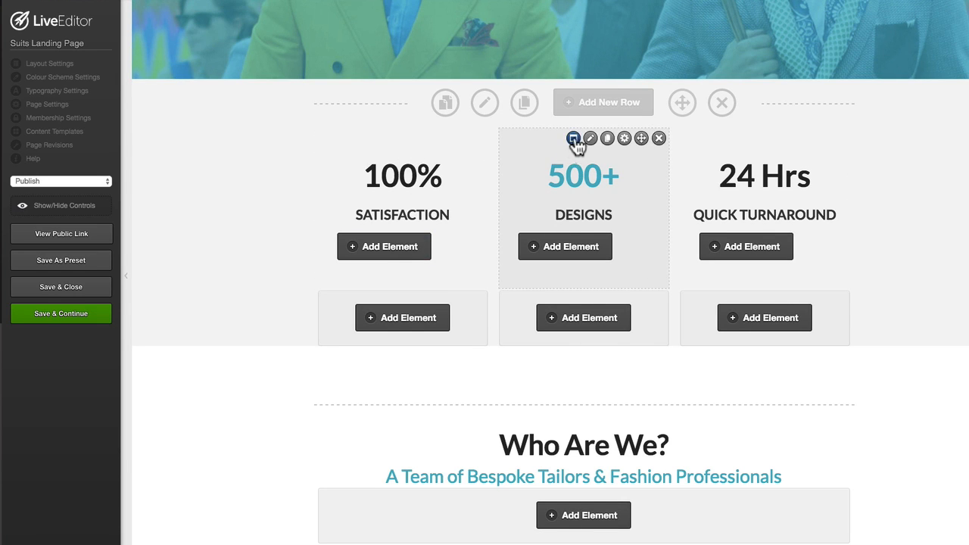
{"action": "left_click", "coordinate": [574, 137]}
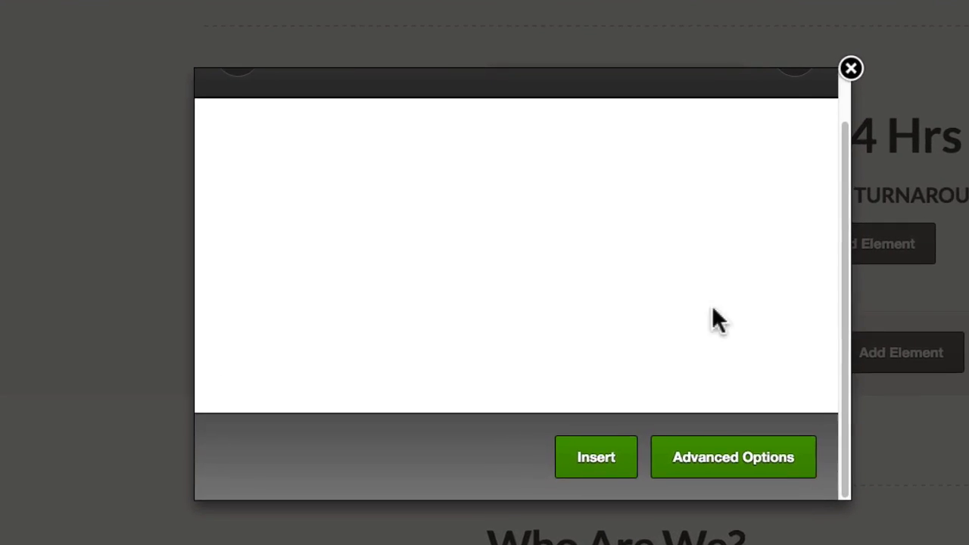
{"action": "left_click", "coordinate": [732, 457]}
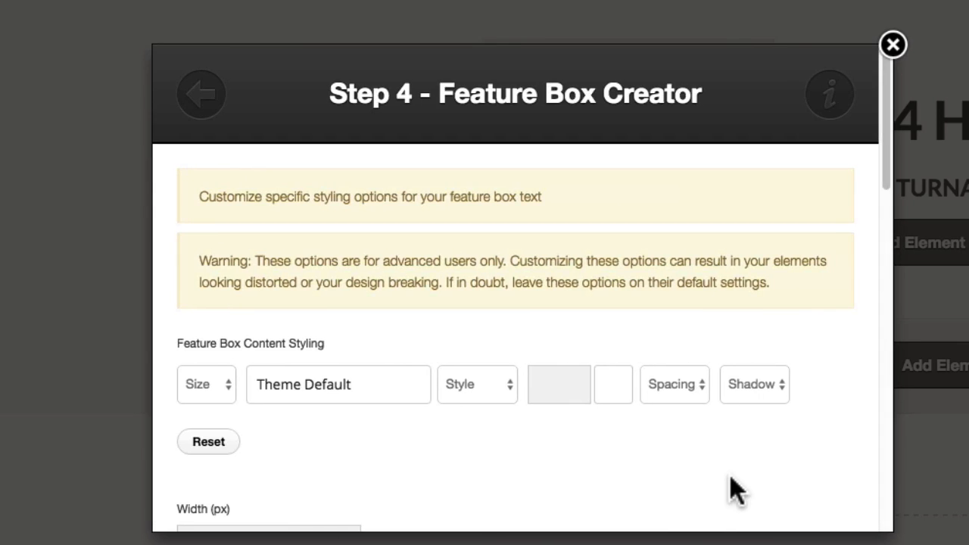
{"action": "scroll", "scroll_direction": "down", "scroll_amount": 3}
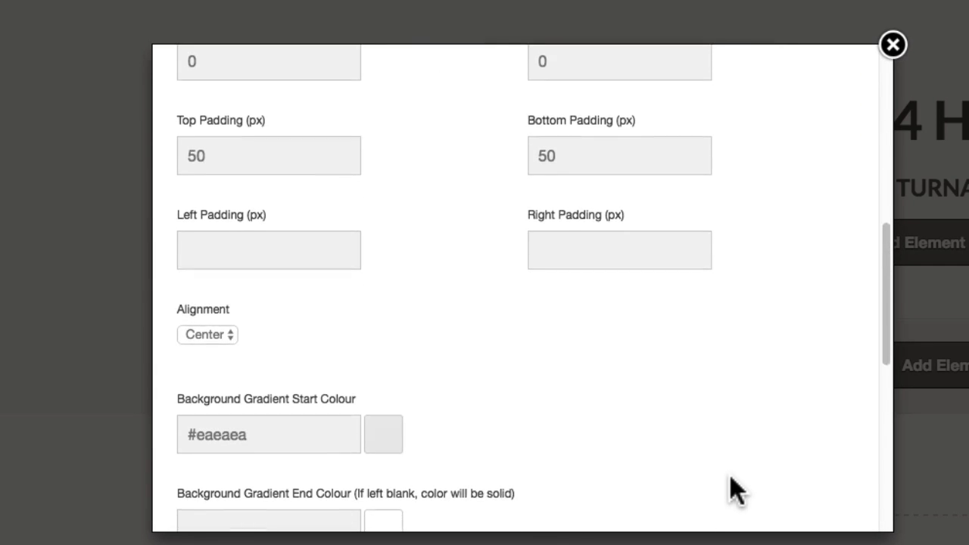
{"action": "scroll", "scroll_direction": "down", "scroll_amount": 3}
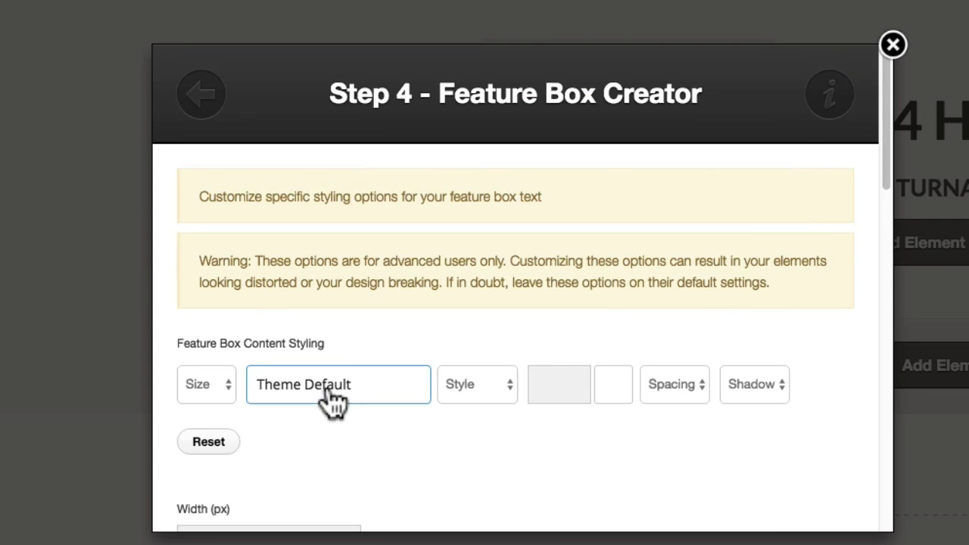
{"action": "left_click", "coordinate": [894, 44]}
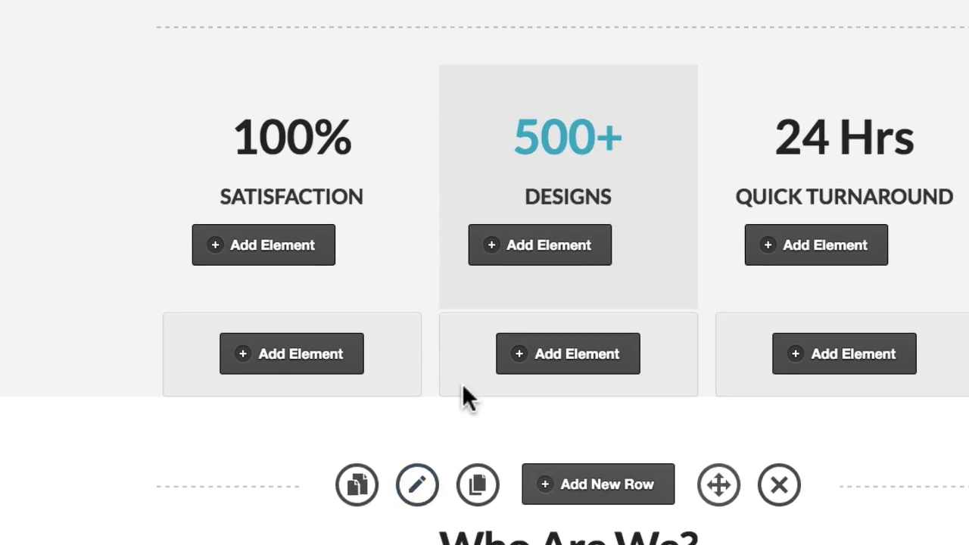
Step: Scroll past Who Are We? and the Rachel Zoe banner to the teal-and-white split testimonial row
{"action": "scroll", "scroll_direction": "down", "scroll_amount": 3}
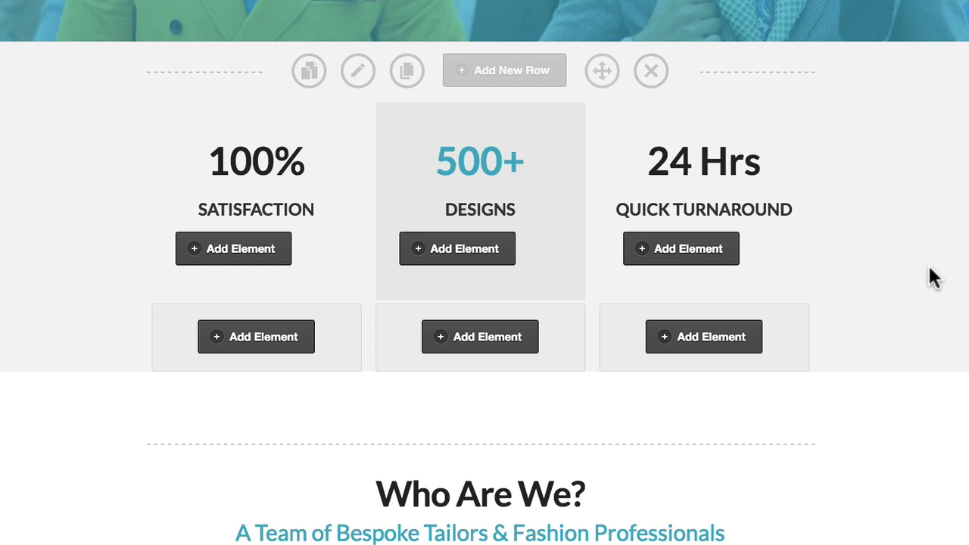
{"action": "scroll", "scroll_direction": "down", "scroll_amount": 3}
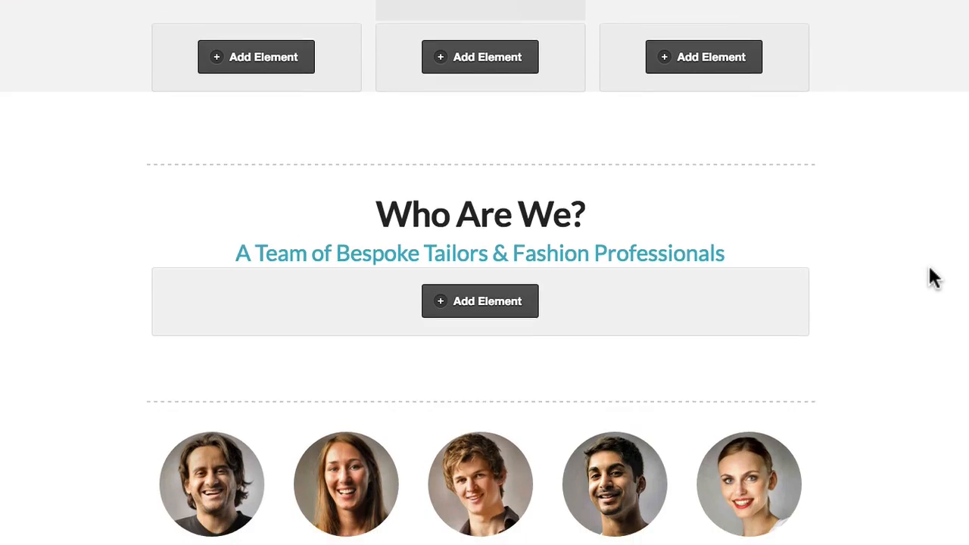
{"action": "scroll", "scroll_direction": "down", "scroll_amount": 3}
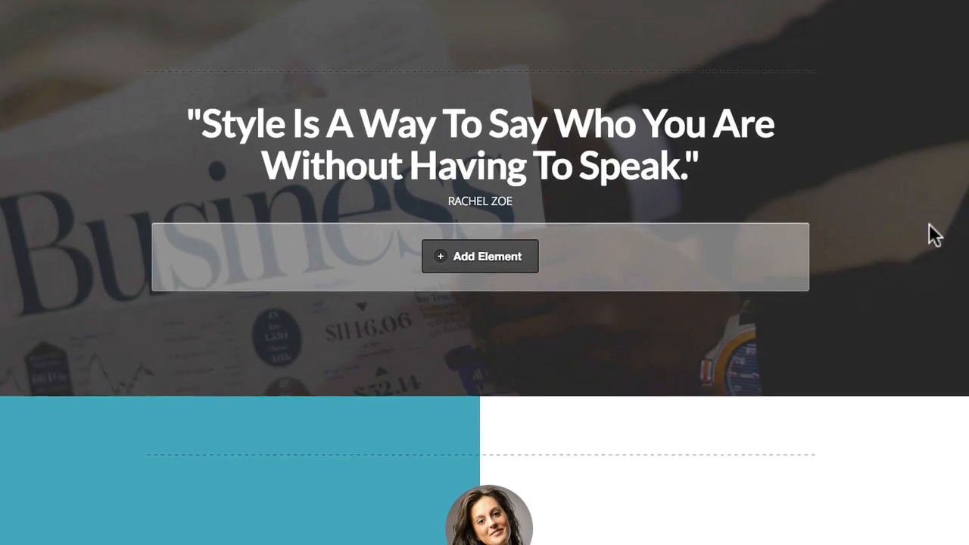
{"action": "scroll", "scroll_direction": "down", "scroll_amount": 3}
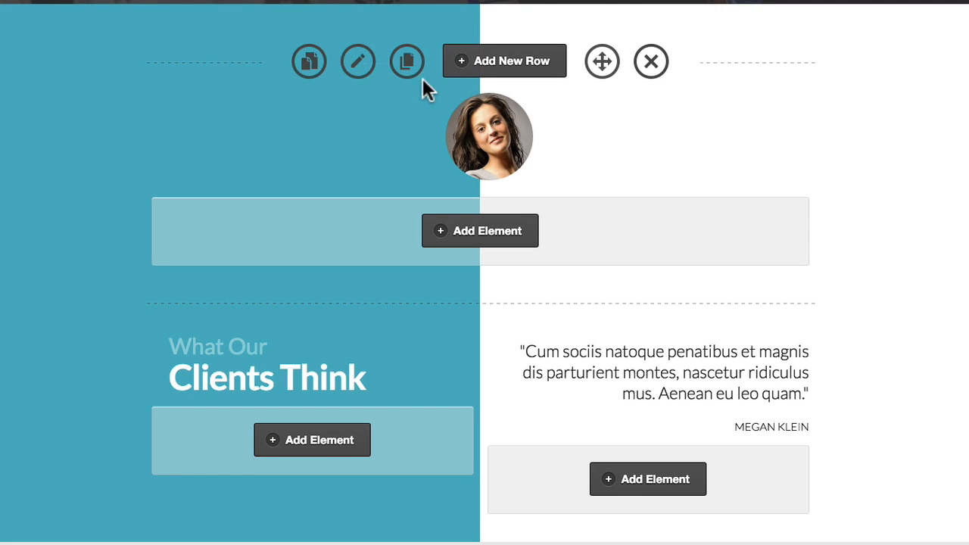
Step: Review the split row's row-image-left class and Cover/Stretch background image, then go to Page Settings
{"action": "left_click", "coordinate": [357, 61]}
{"action": "type", "text": "row-image-left"}
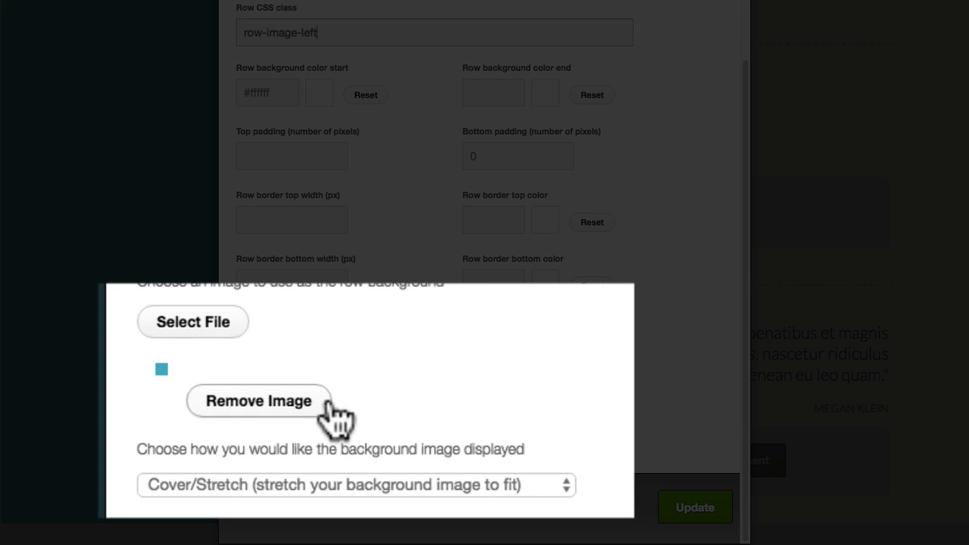
{"action": "mouse_move", "coordinate": [530, 382]}
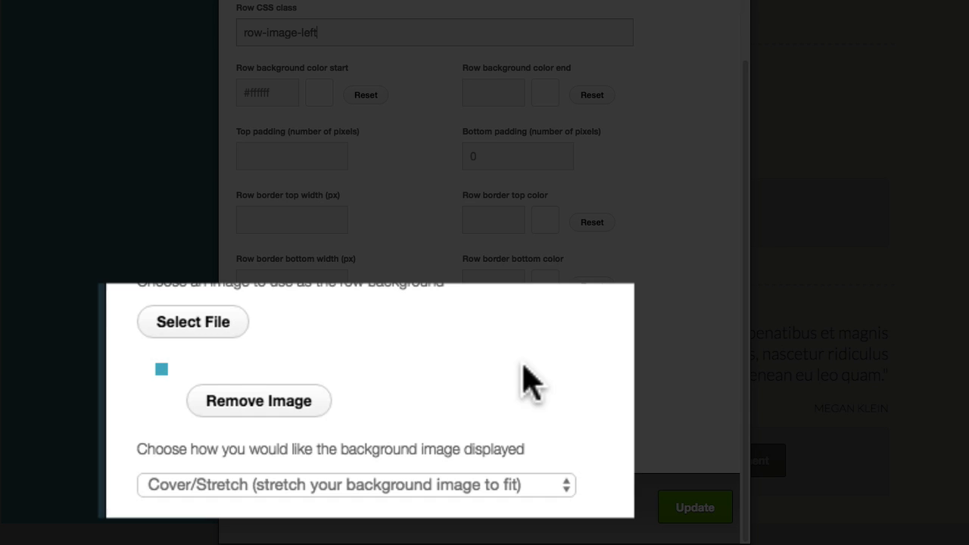
{"action": "mouse_move", "coordinate": [209, 503]}
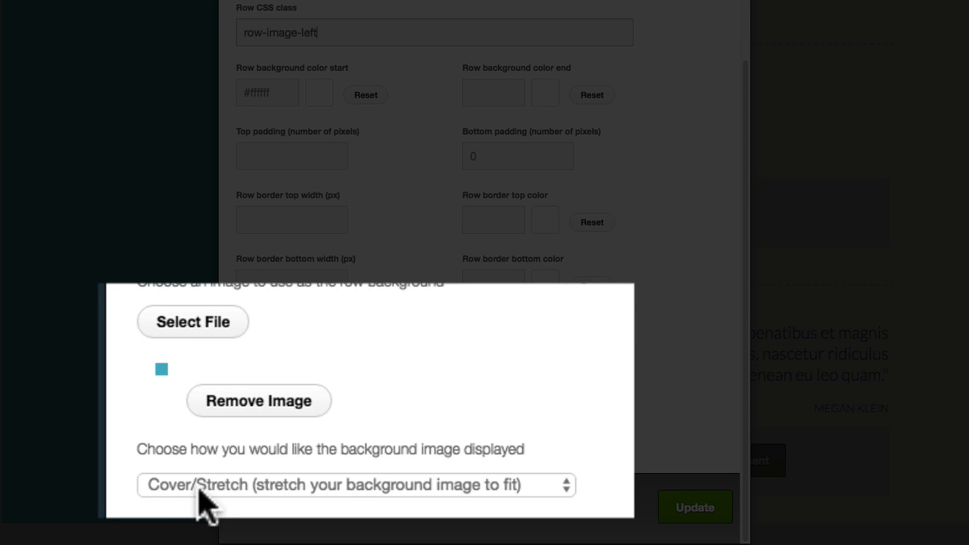
{"action": "left_click", "coordinate": [350, 485]}
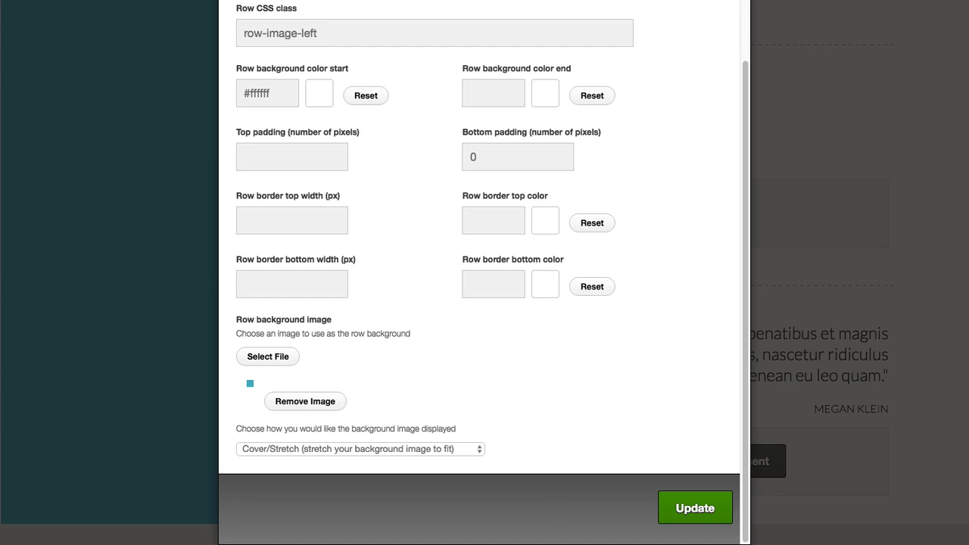
{"action": "left_click", "coordinate": [694, 509]}
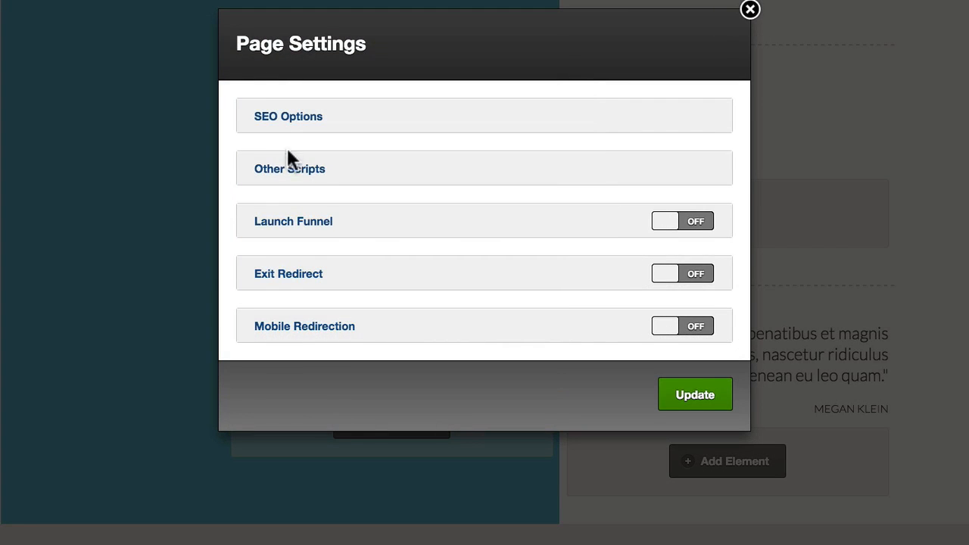
Step: Expand Other Scripts to see the Lato header font link and the row-image-left custom CSS rules
{"action": "left_click", "coordinate": [289, 168]}
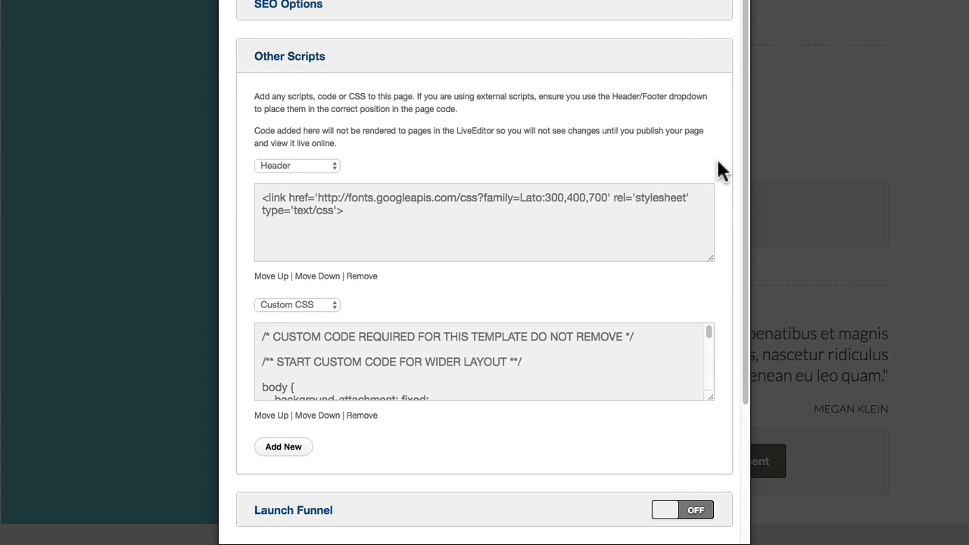
{"action": "scroll", "scroll_direction": "down", "scroll_amount": 3}
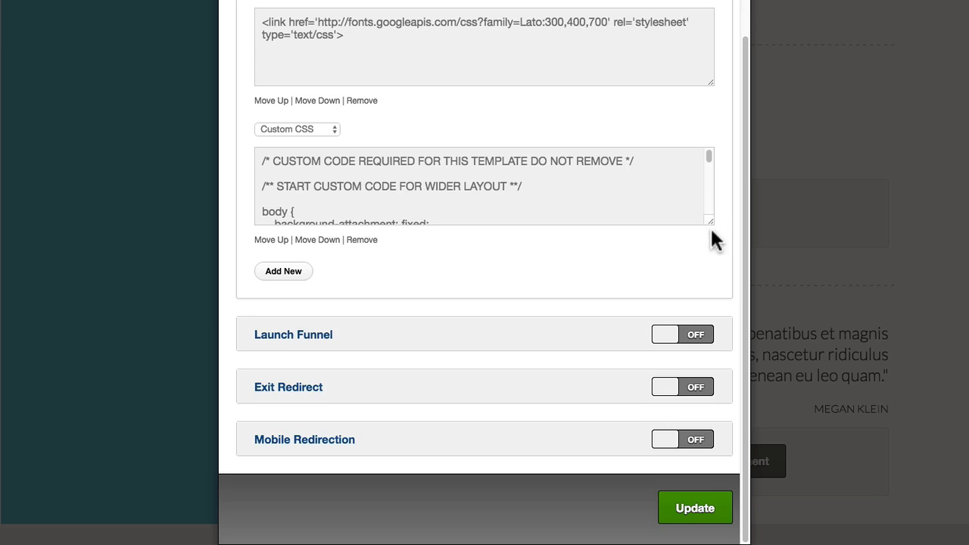
{"action": "scroll", "scroll_direction": "down", "scroll_amount": 3}
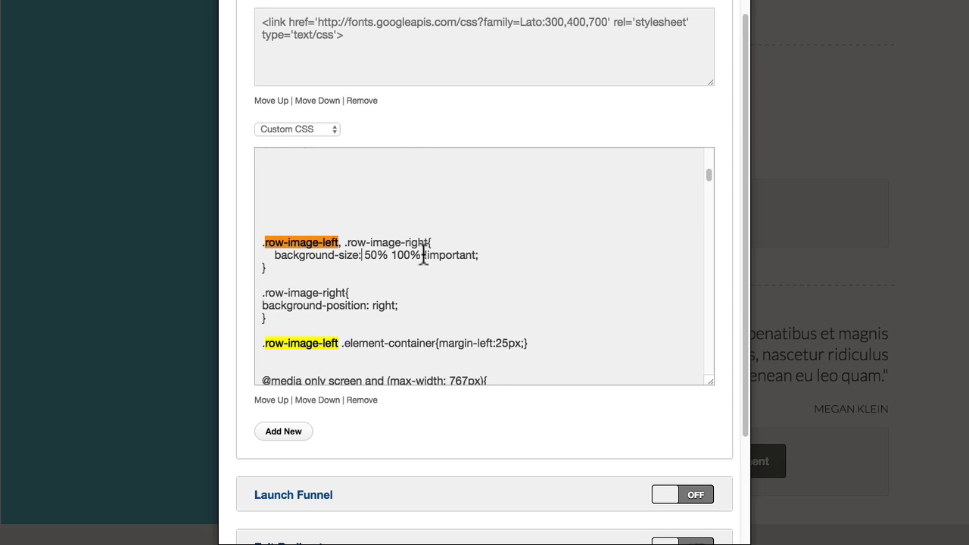
{"action": "mouse_move", "coordinate": [367, 297]}
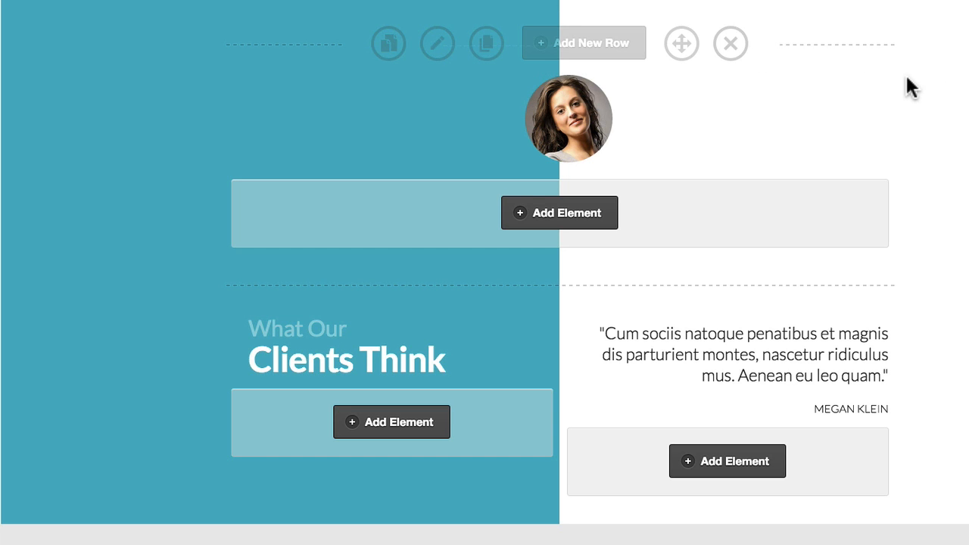
{"action": "mouse_move", "coordinate": [436, 194]}
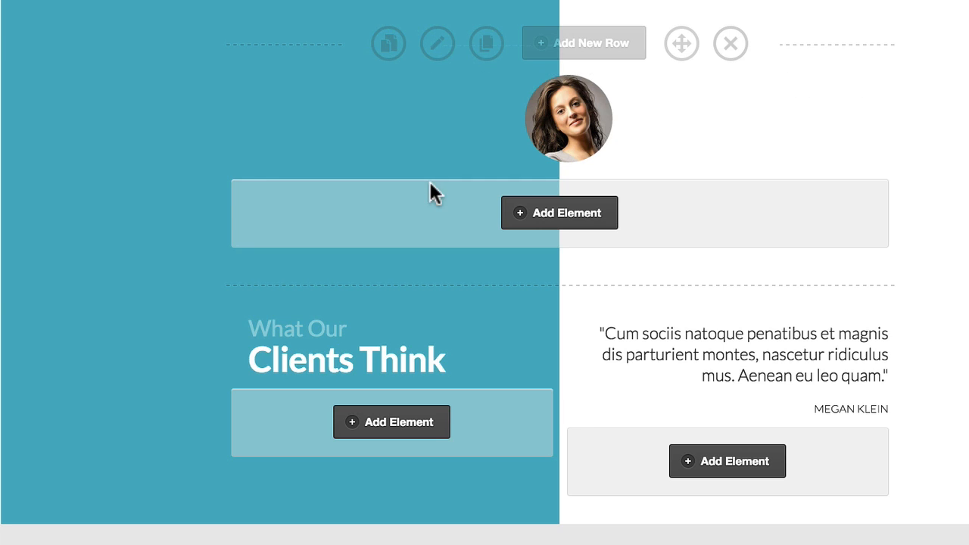
{"action": "mouse_move", "coordinate": [221, 198]}
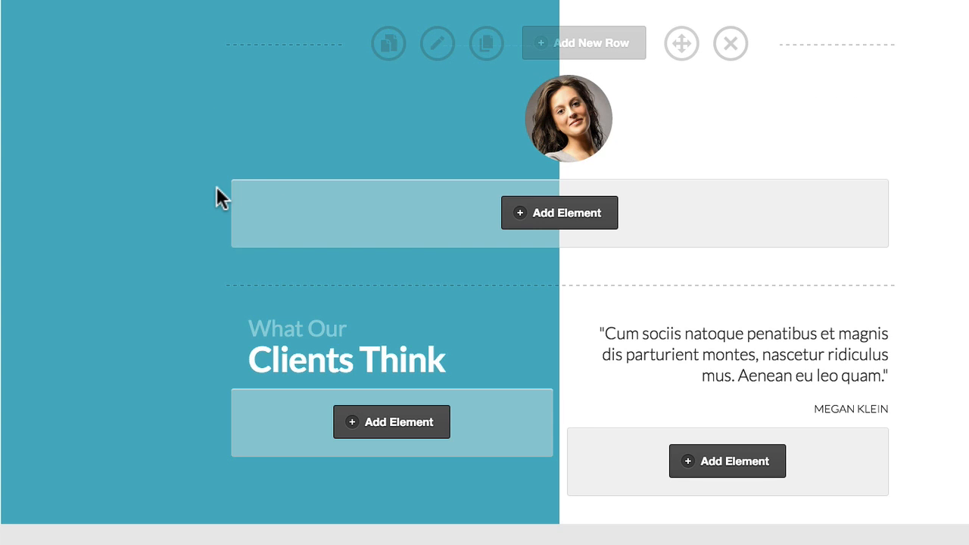